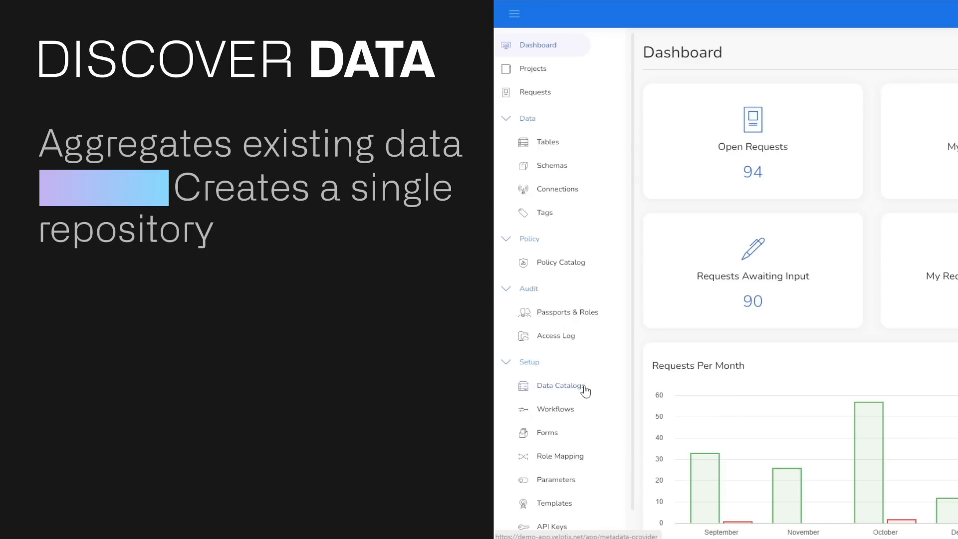
- Choose AWS Glue as the new catalog's source type, then return to the Data Catalogs list
click(559, 385)
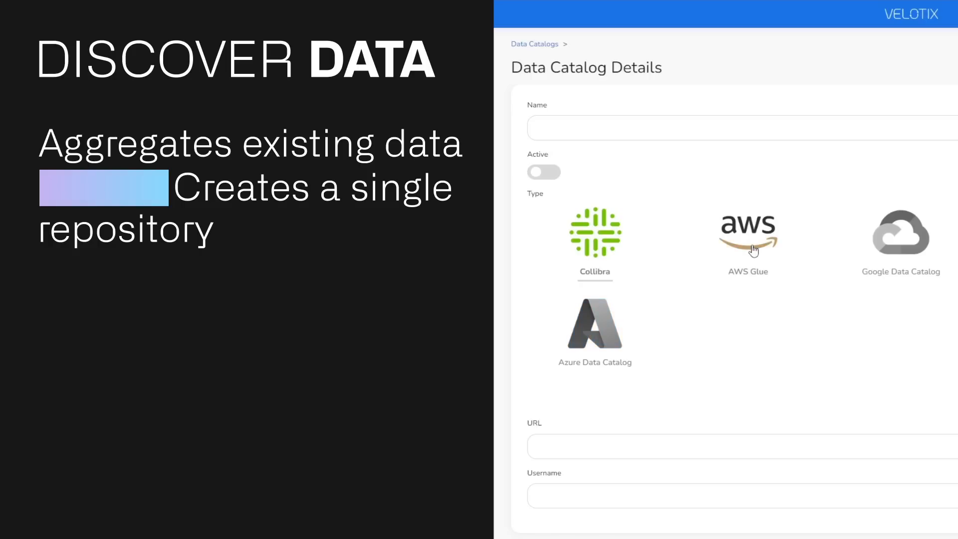
click(747, 239)
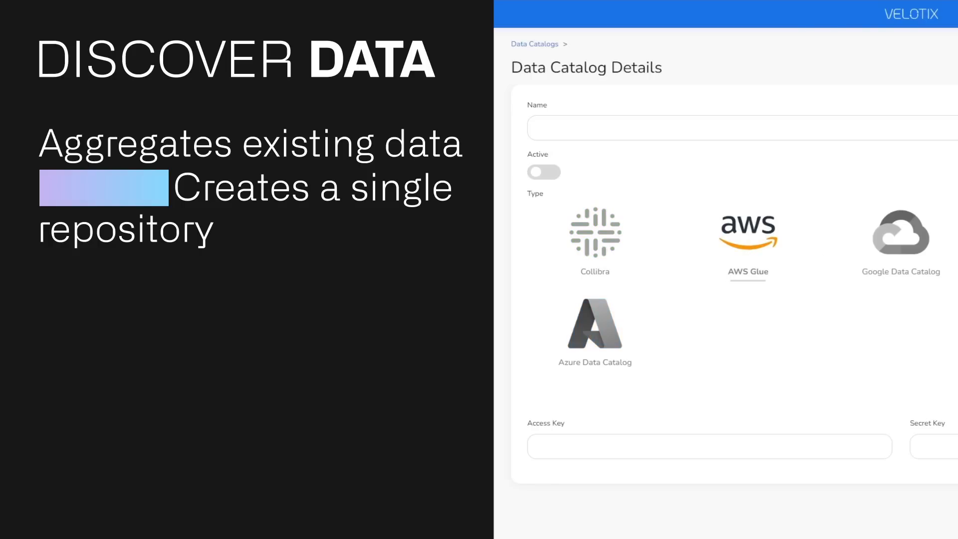
click(533, 44)
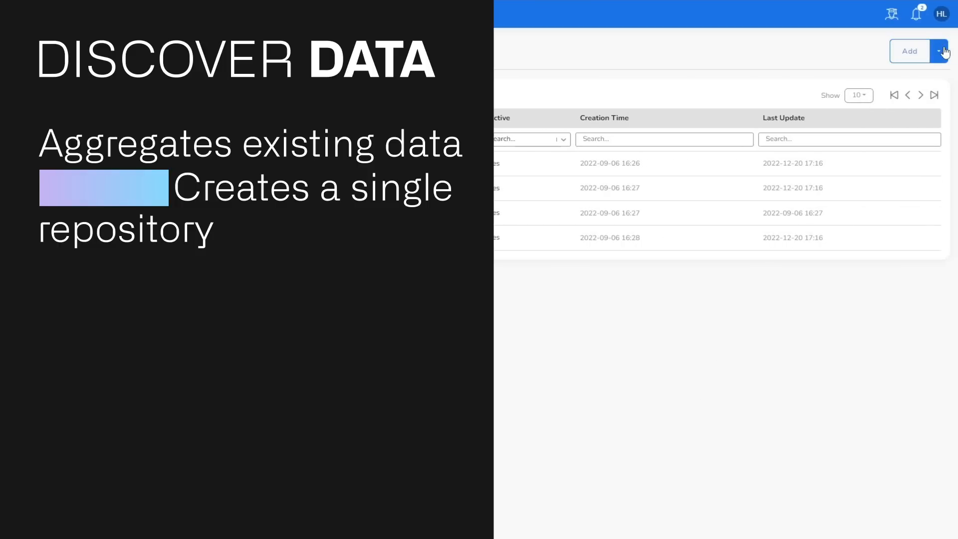
- Add a Webhook node below the FORM step, then show the Masking policy's rules
click(943, 51)
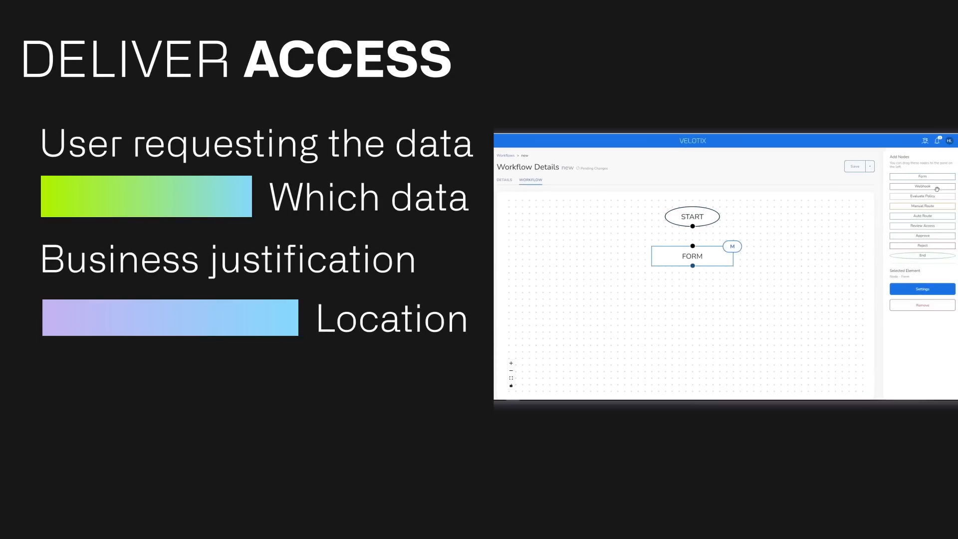
click(921, 186)
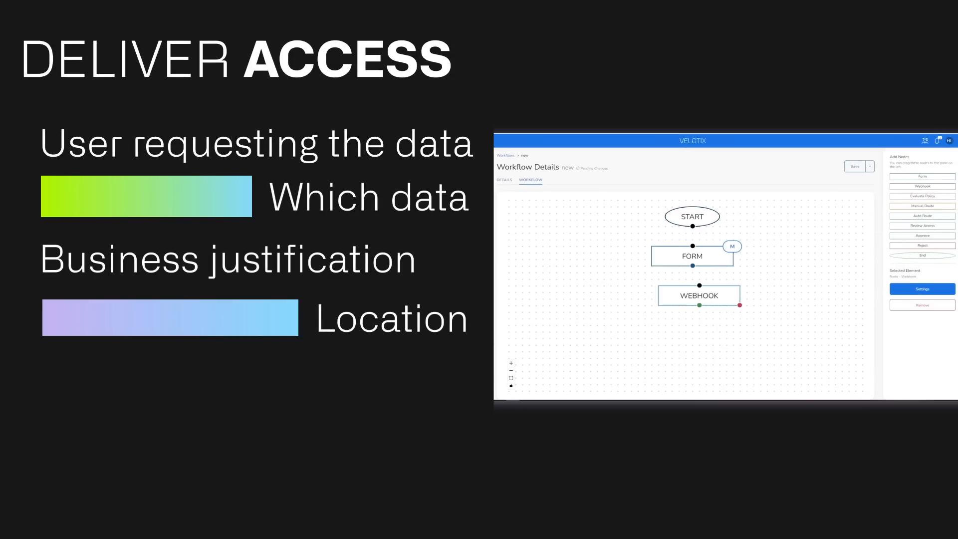
click(922, 197)
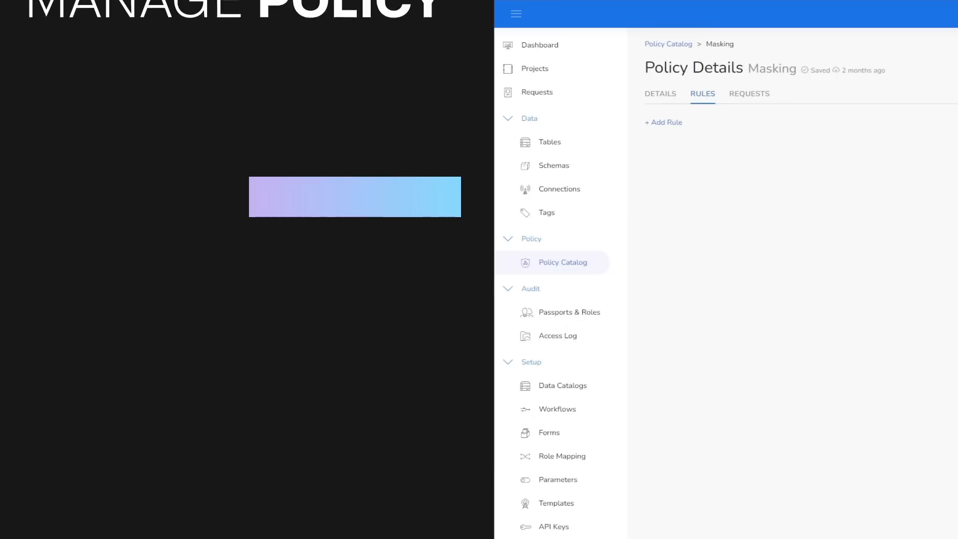
- Add a rule with Full Masking on email_address, Regex Masking on credit_card, for Country Is One Of Afghanistan
click(662, 121)
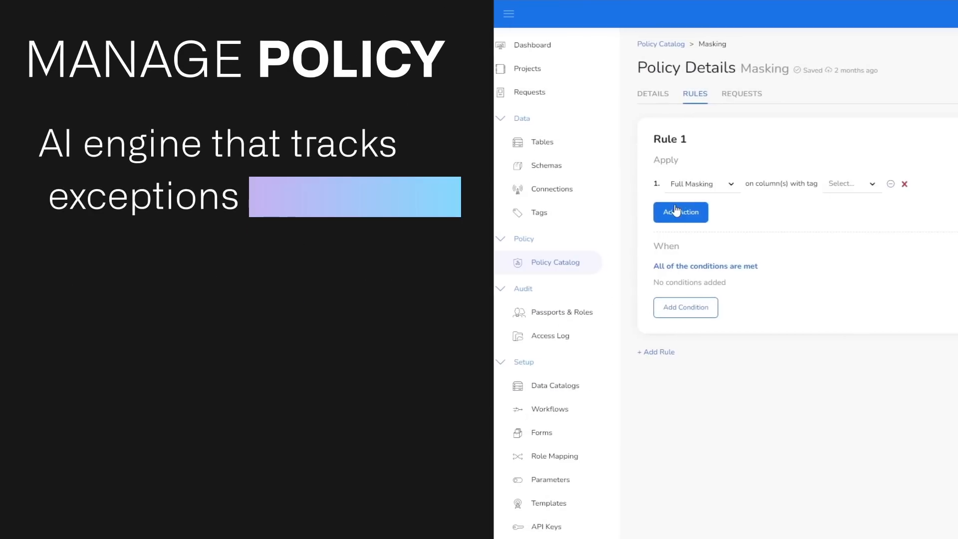
click(700, 183)
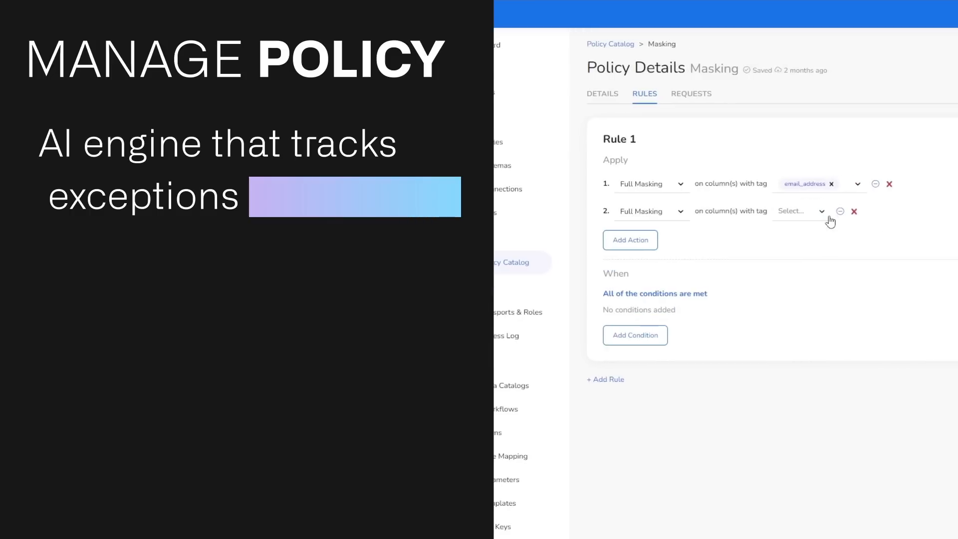
click(797, 210)
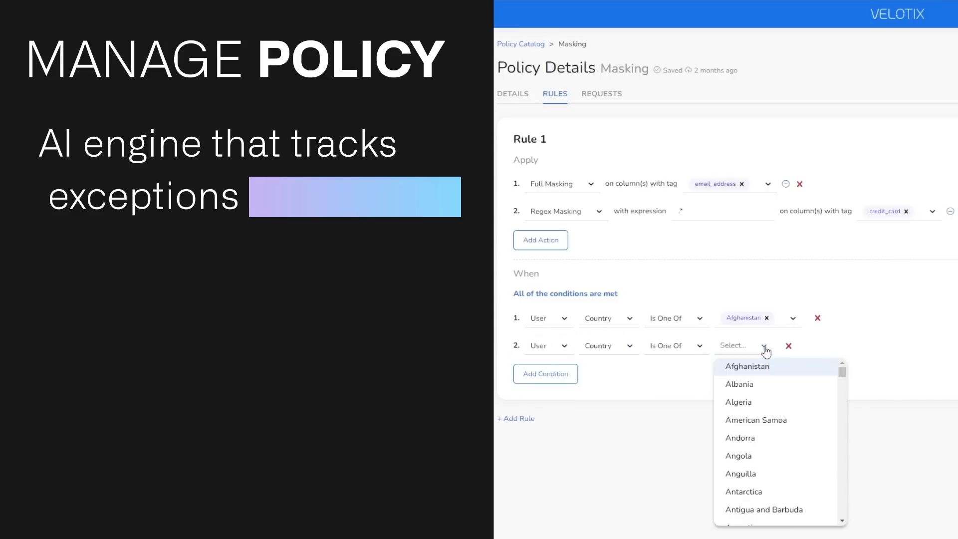
click(547, 345)
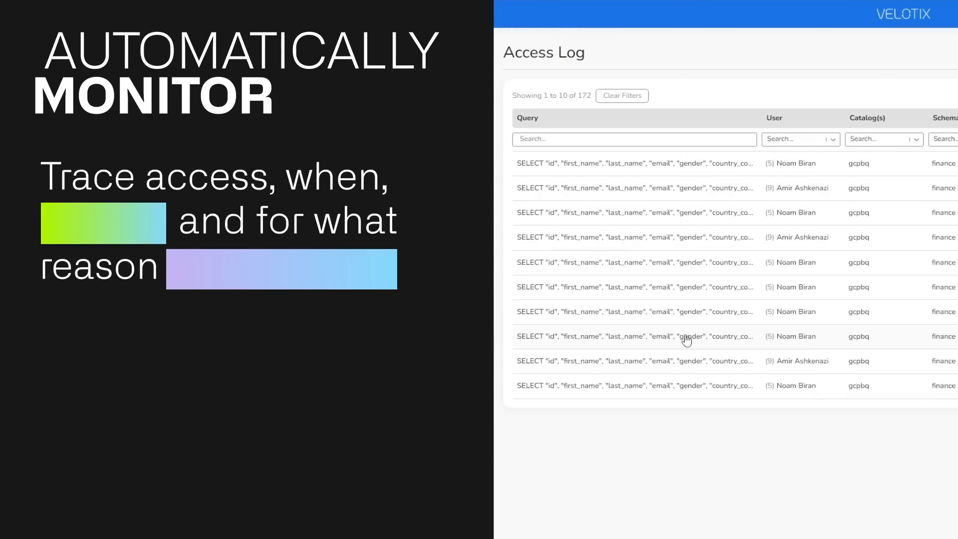
- Inspect a logged query's details and the compliance reporting request's history and audit
click(635, 337)
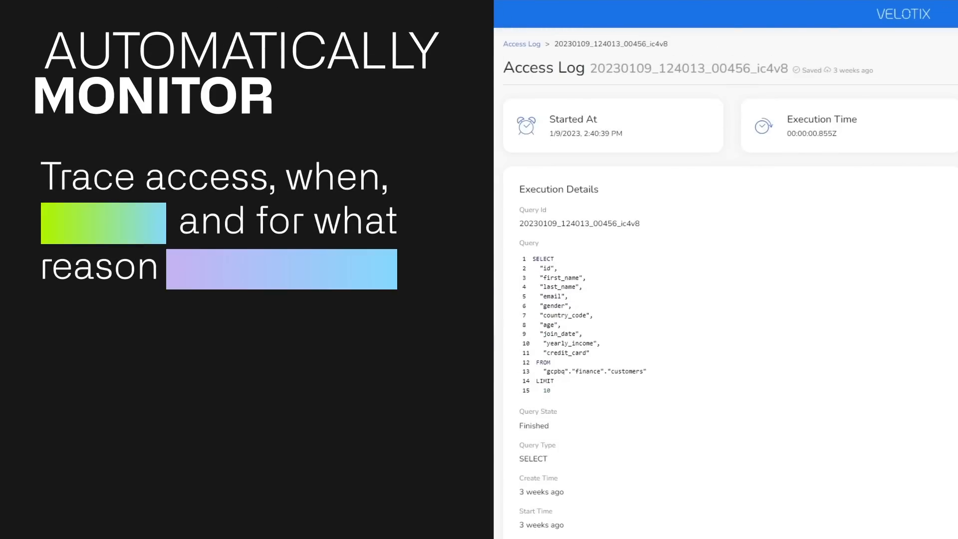
click(754, 94)
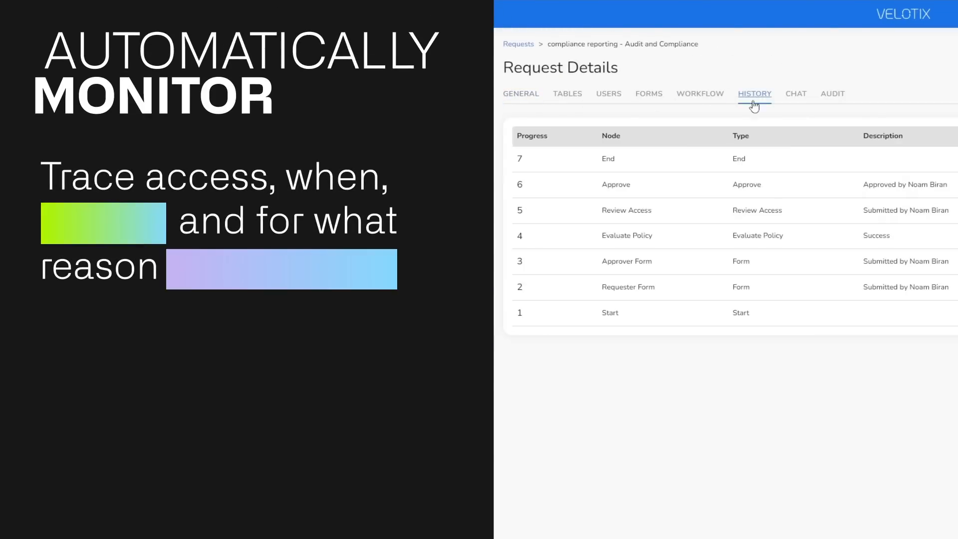
click(831, 94)
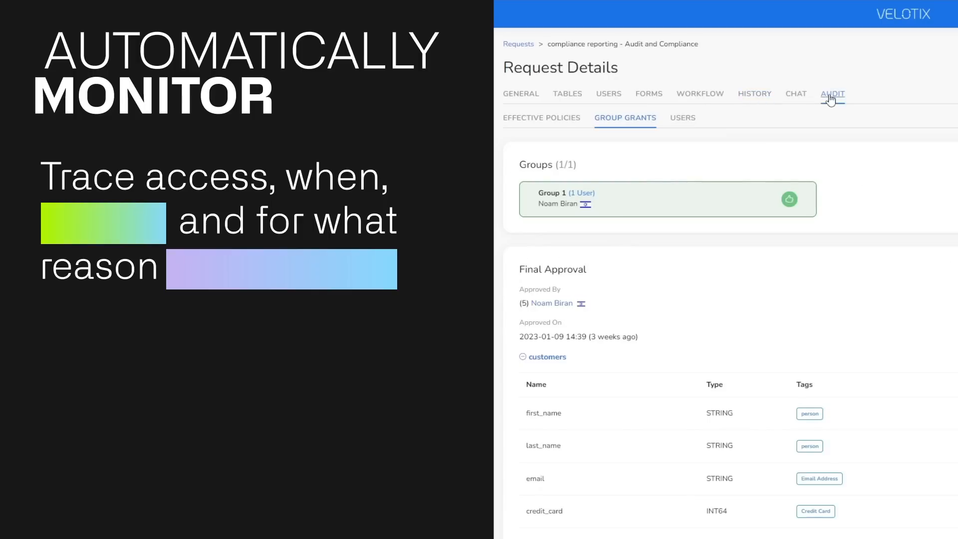
mouse_move(668, 139)
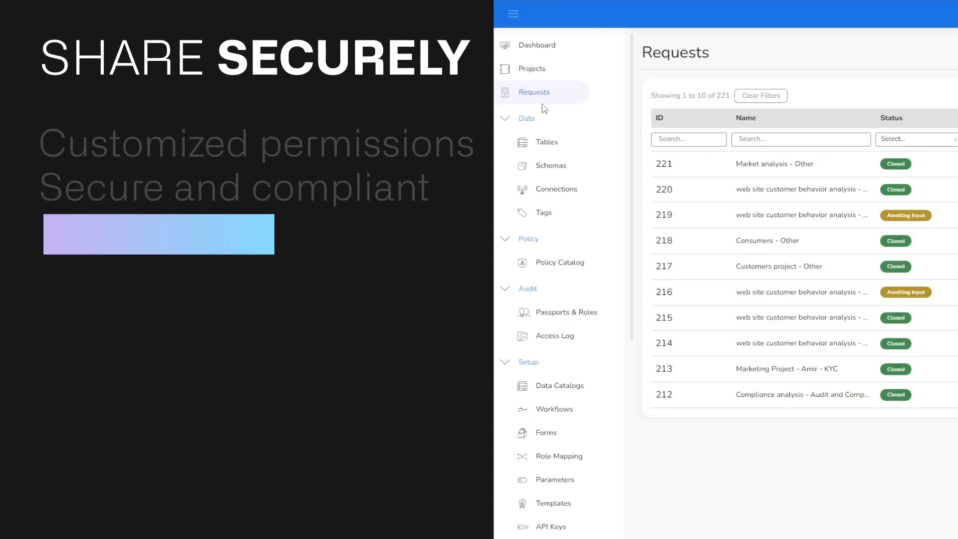
mouse_move(754, 169)
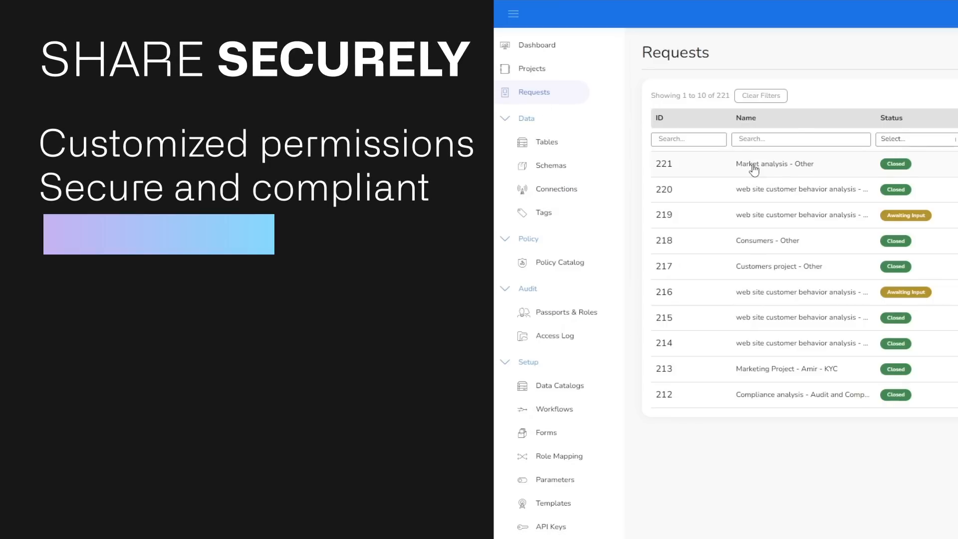
mouse_move(755, 176)
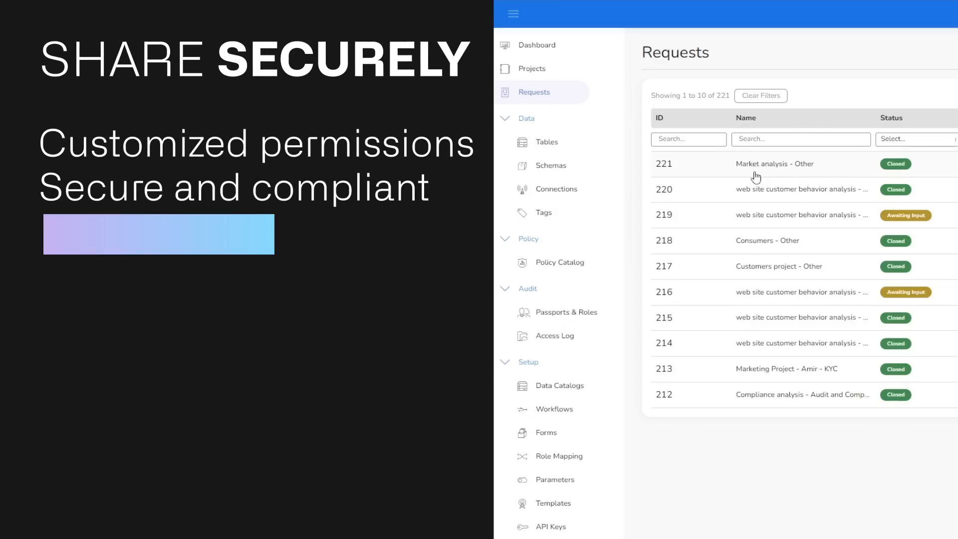
- Show the General details of request 221, Market analysis - Other
click(774, 164)
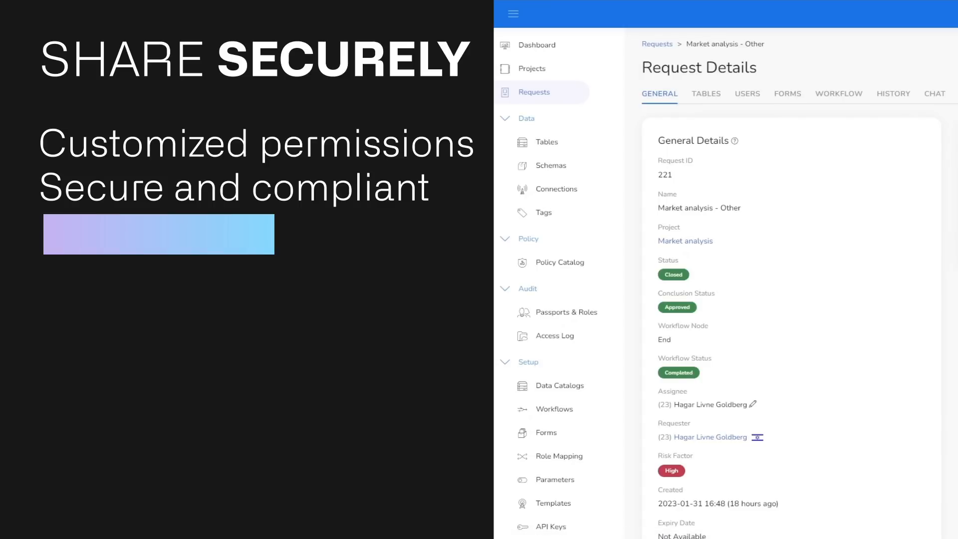
mouse_move(757, 176)
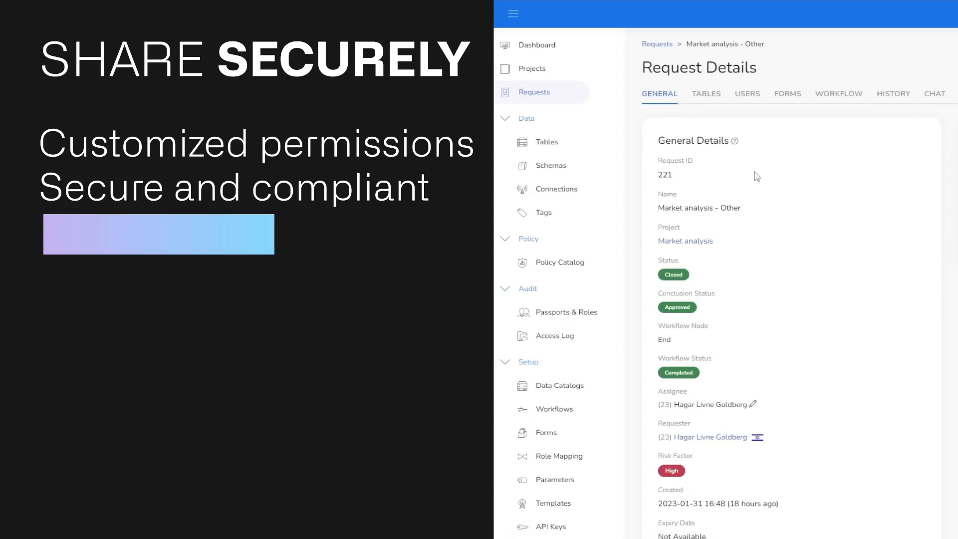